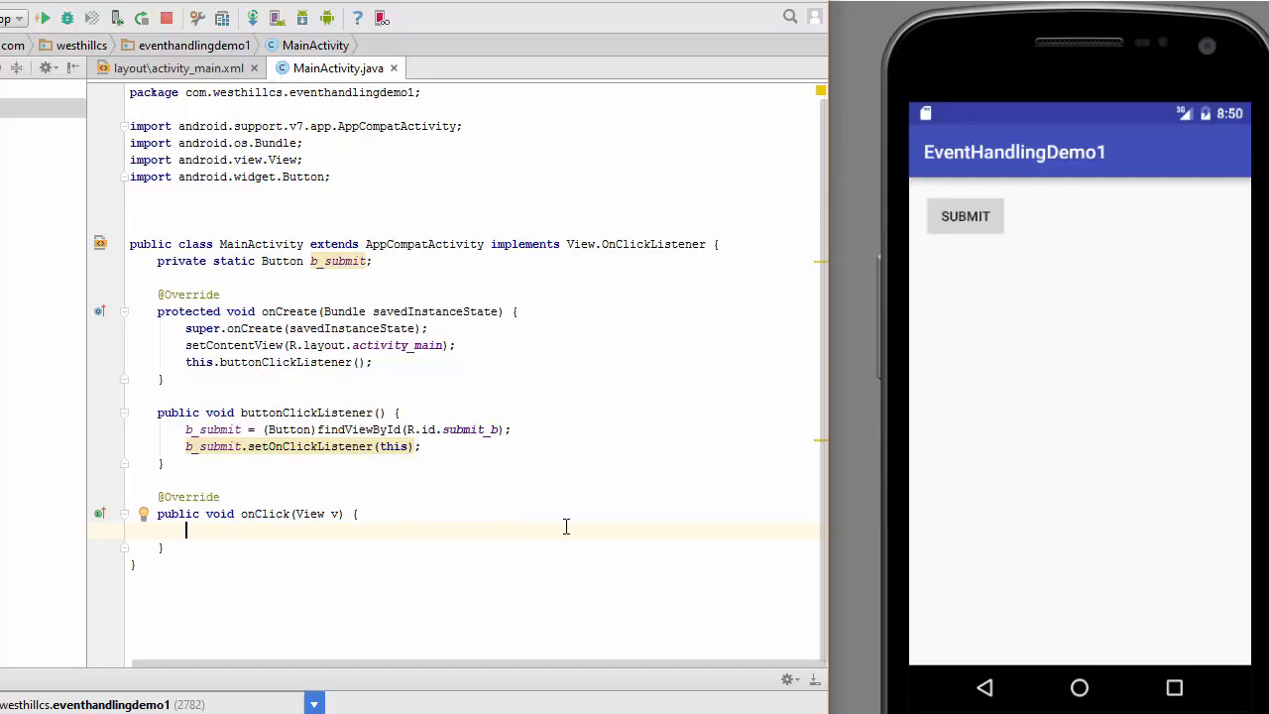
type("Toast.makeText(this.getApplicationContext(), \"button pressed")
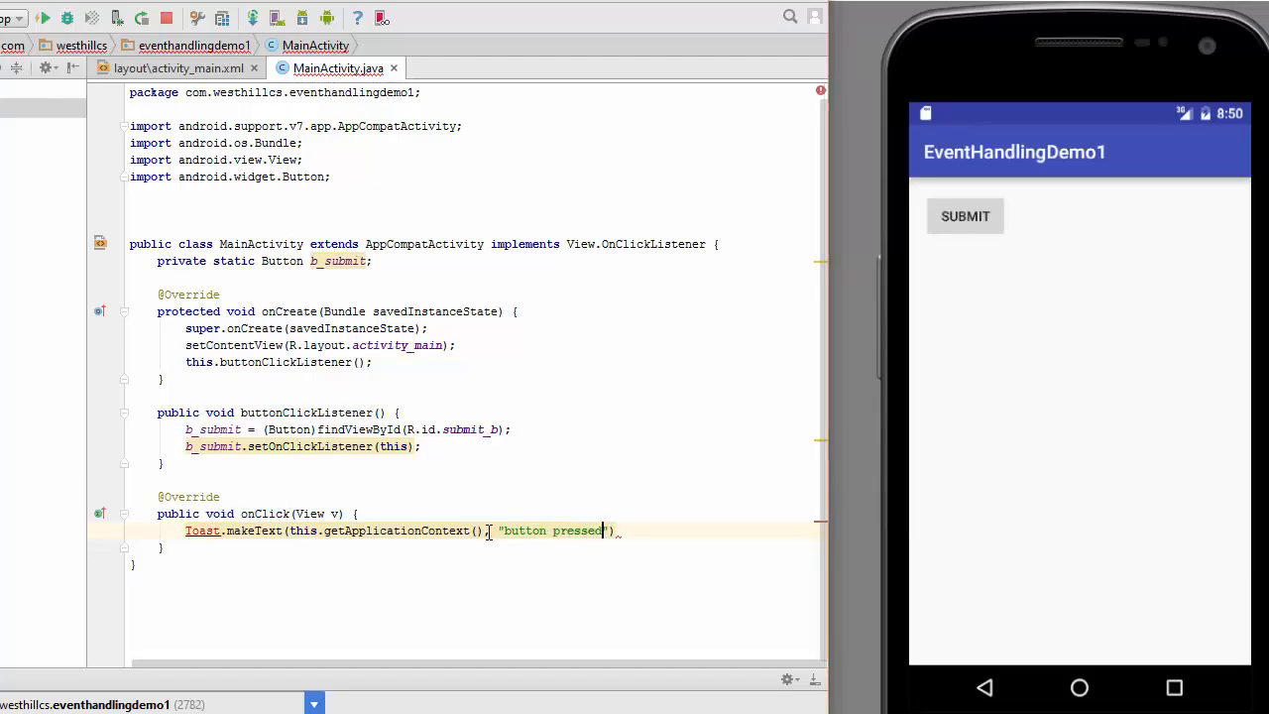
type(", Toast.LENGTH_LONG).show();")
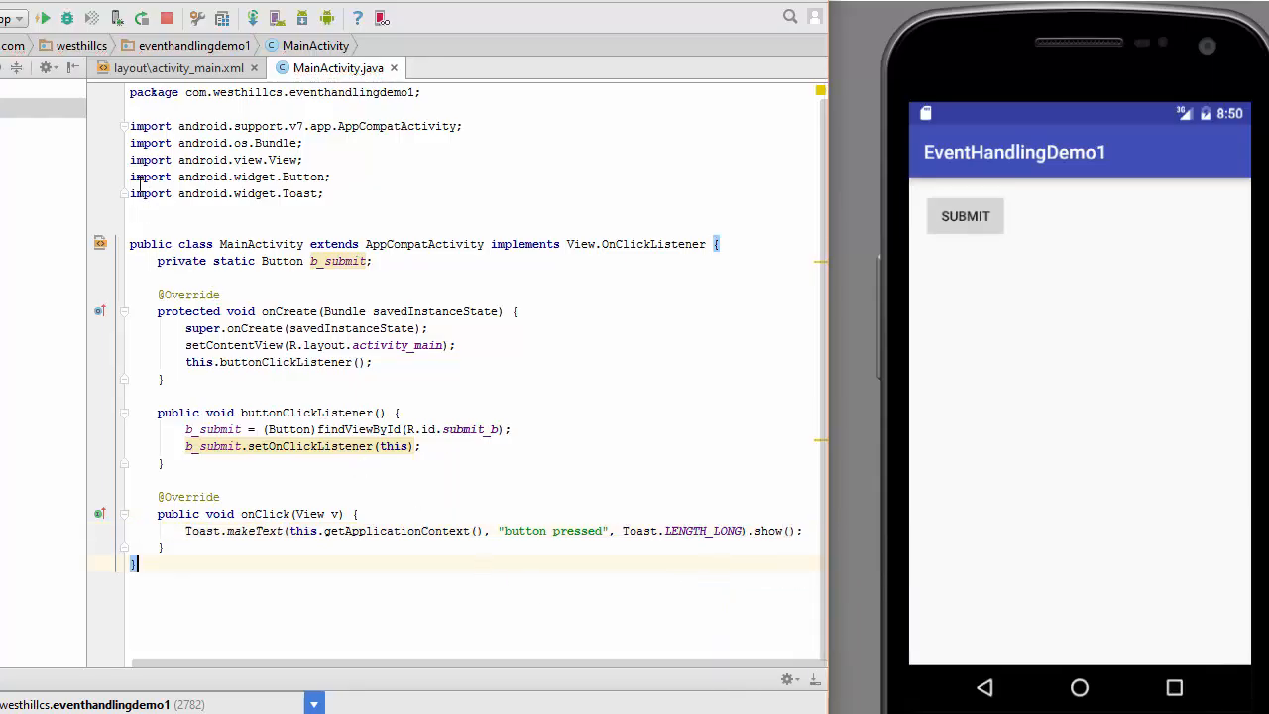